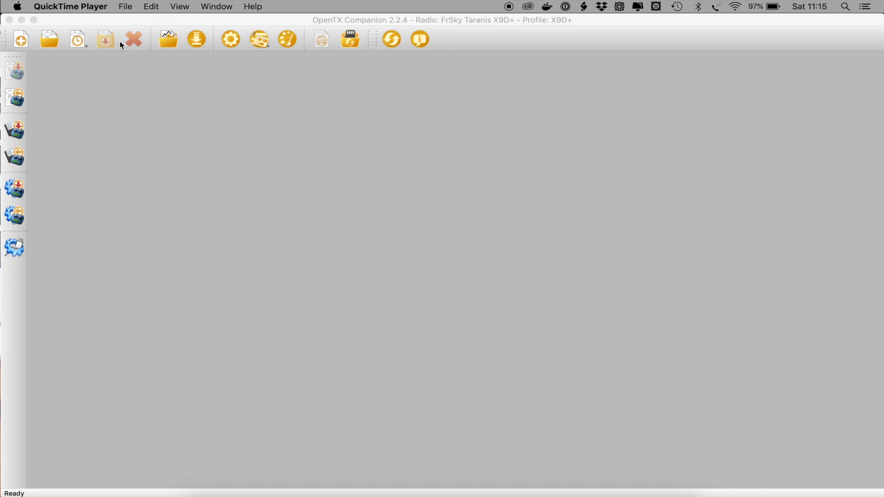
pyautogui.moveTo(234, 82)
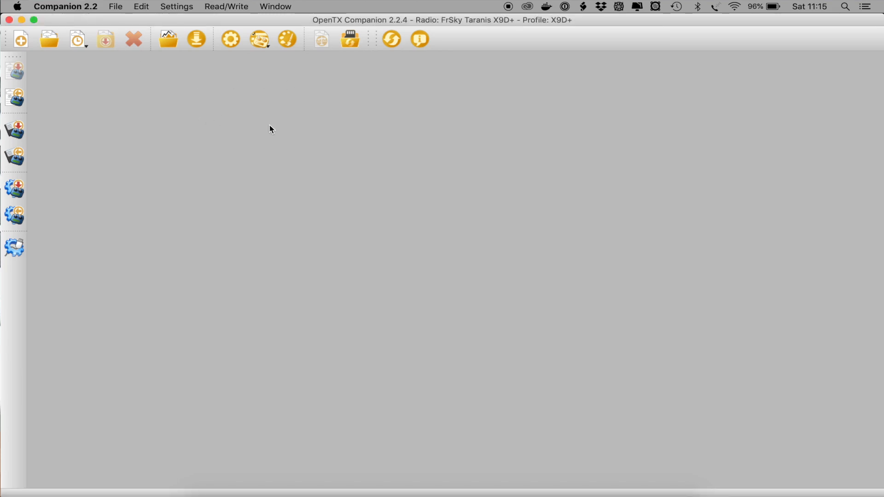
pyautogui.moveTo(259, 120)
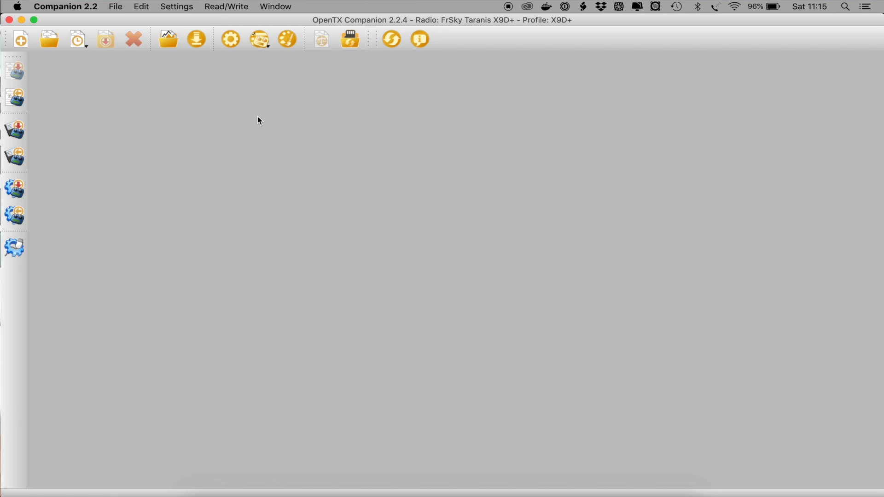
pyautogui.moveTo(220, 10)
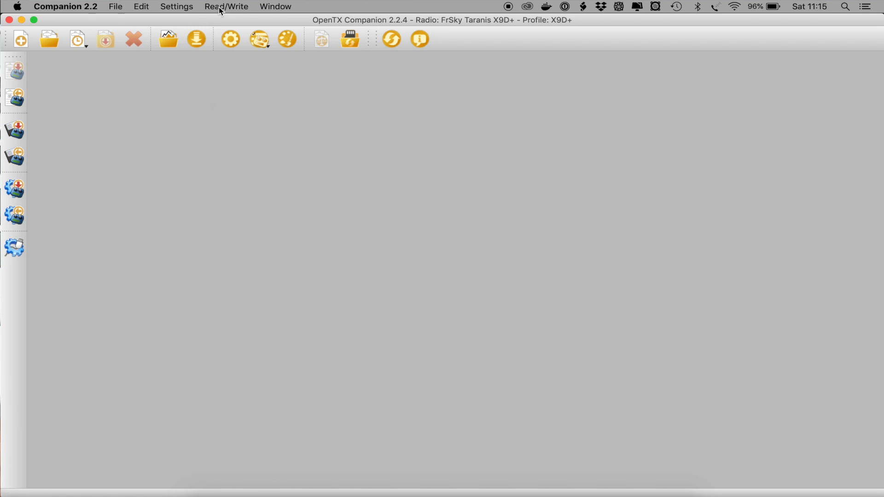
# Read the radio's twenty models and settings into a new Companion document
pyautogui.click(226, 6)
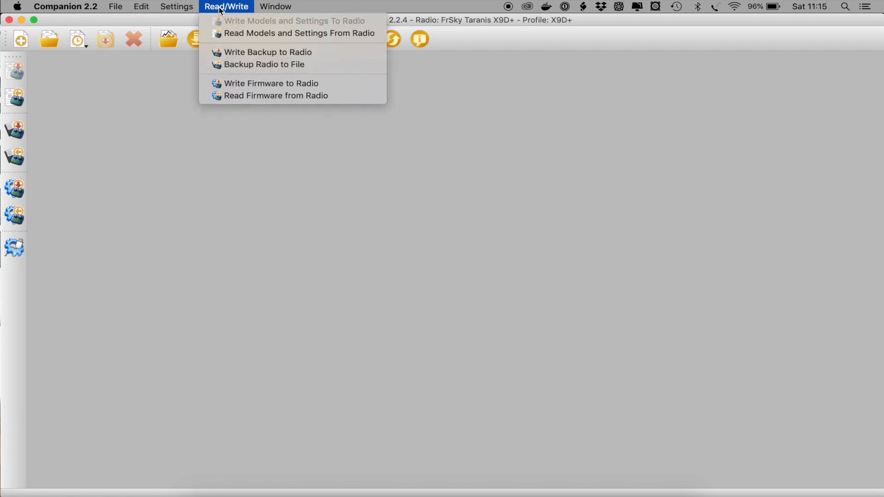
pyautogui.click(298, 32)
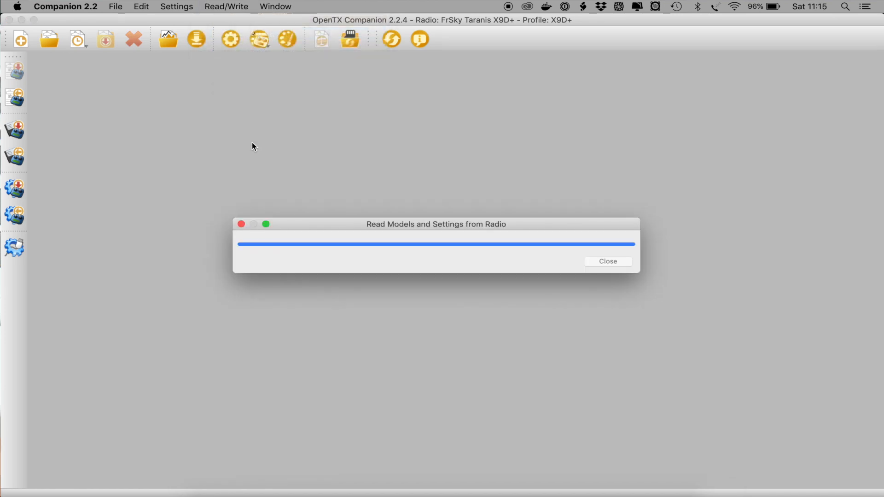
pyautogui.click(608, 261)
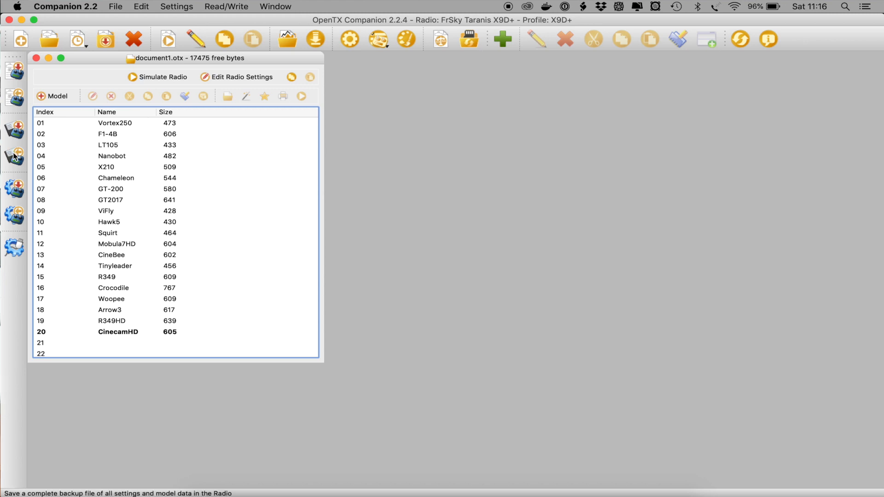
pyautogui.moveTo(13, 158)
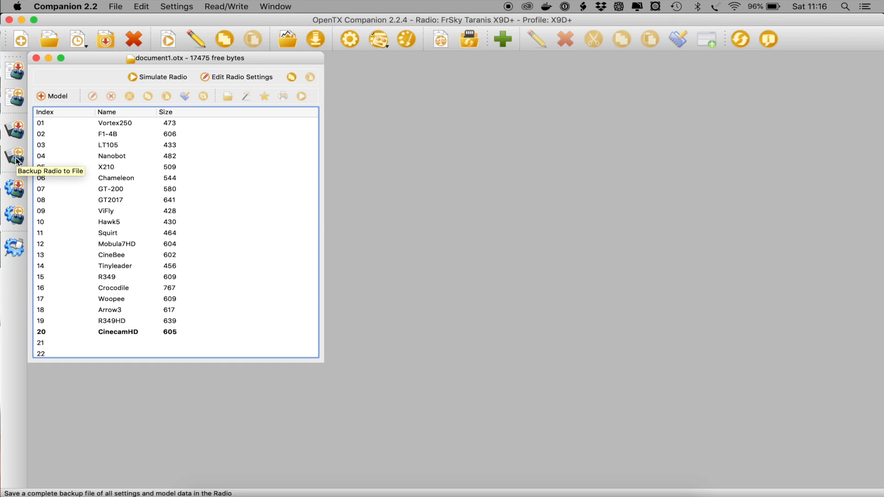
pyautogui.click(13, 156)
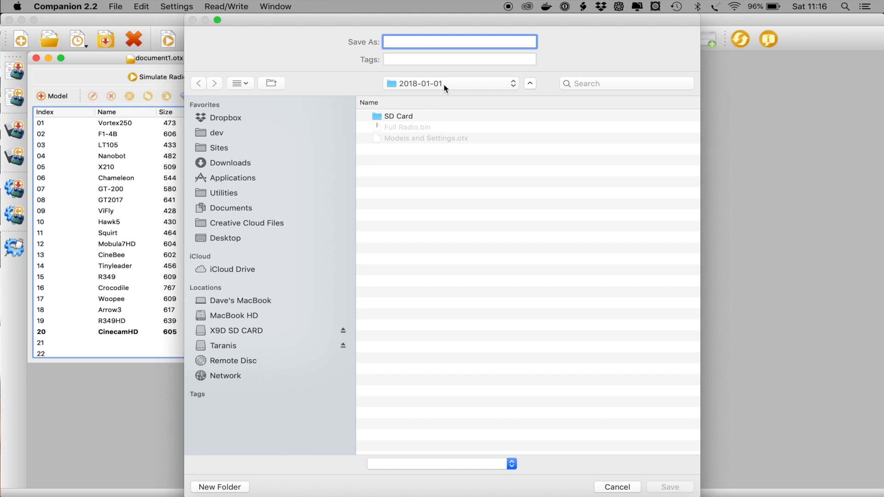
pyautogui.click(224, 346)
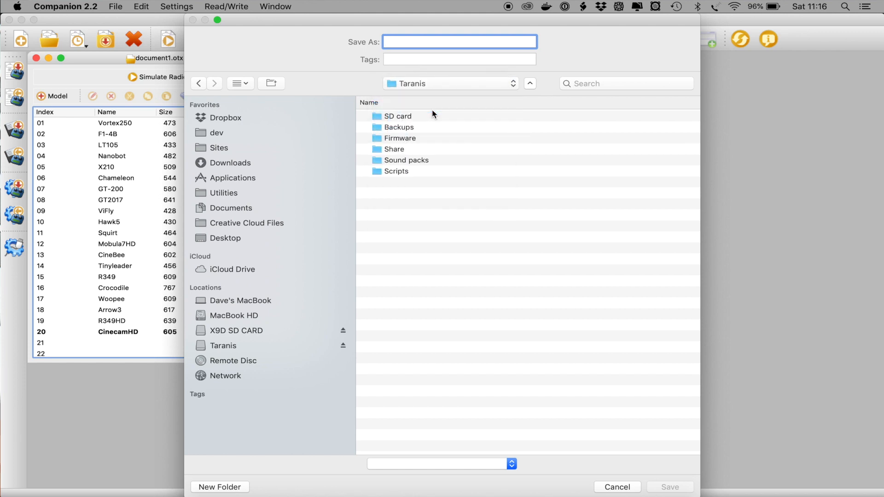
pyautogui.moveTo(396, 126)
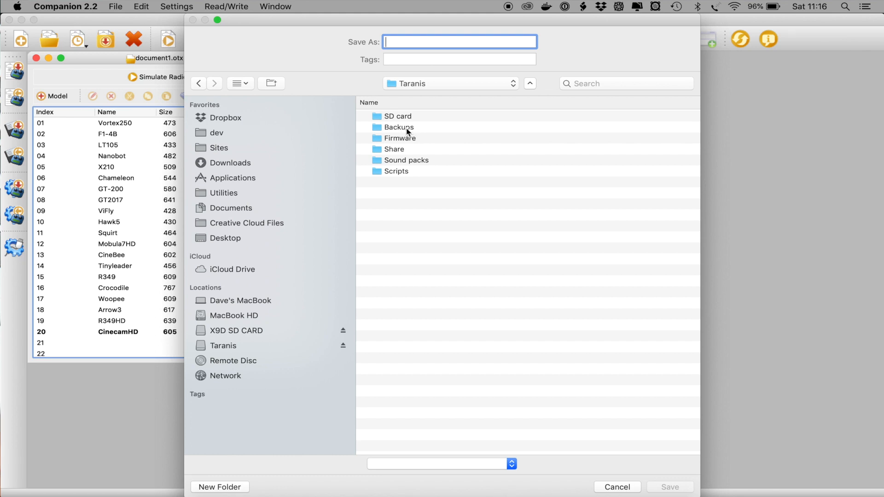
pyautogui.doubleClick(398, 127)
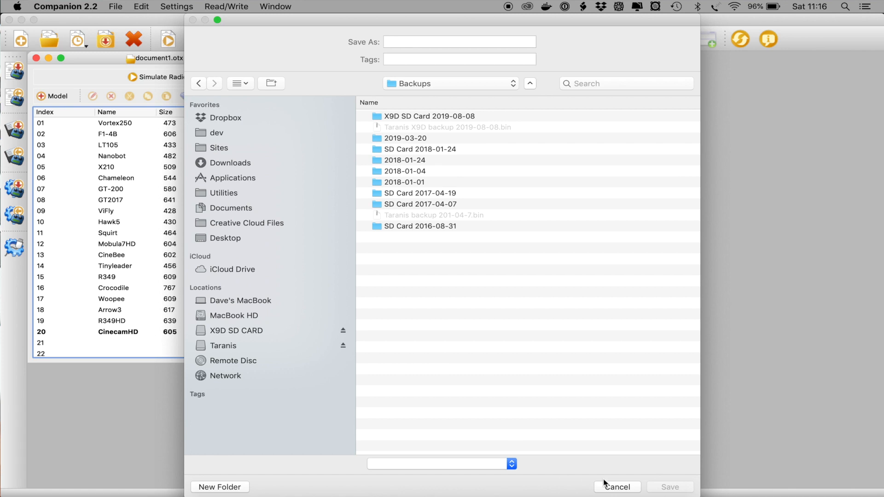
pyautogui.click(616, 487)
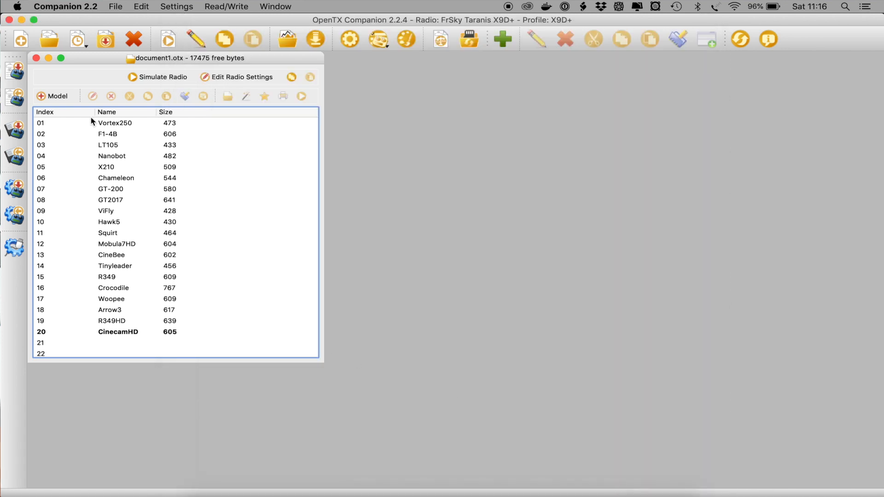
# Close the document1.otx model list window
pyautogui.click(36, 57)
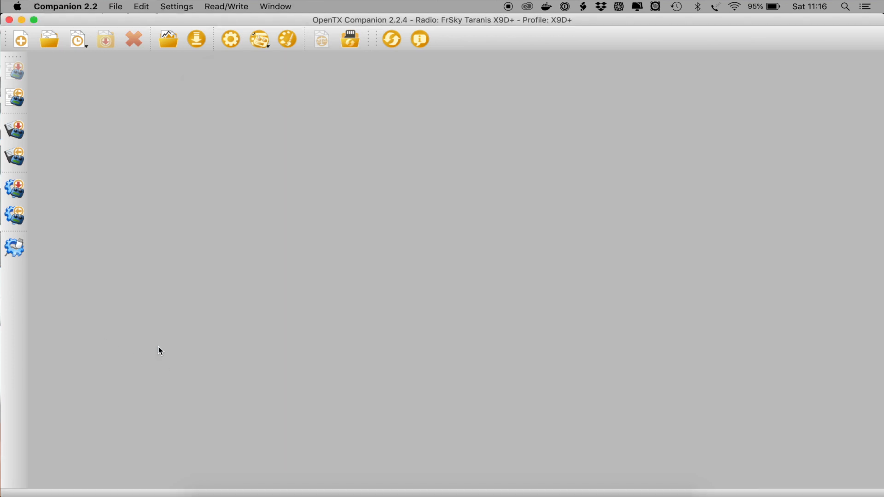
pyautogui.moveTo(232, 54)
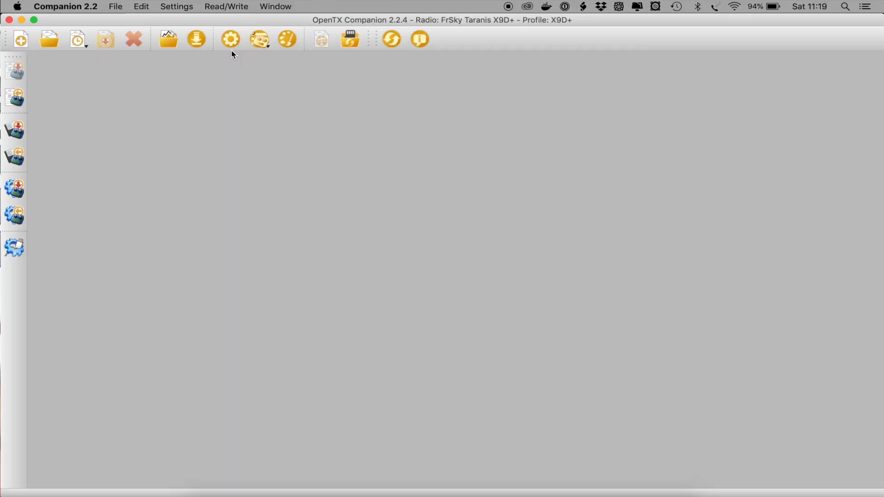
# Review the X9D+ radio profile's Taranis X9D+ type and firmware build options
pyautogui.click(229, 38)
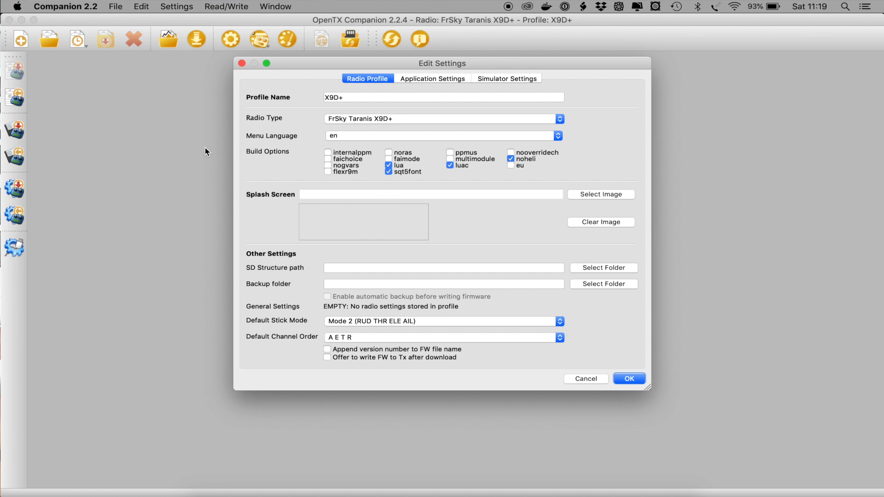
pyautogui.moveTo(207, 168)
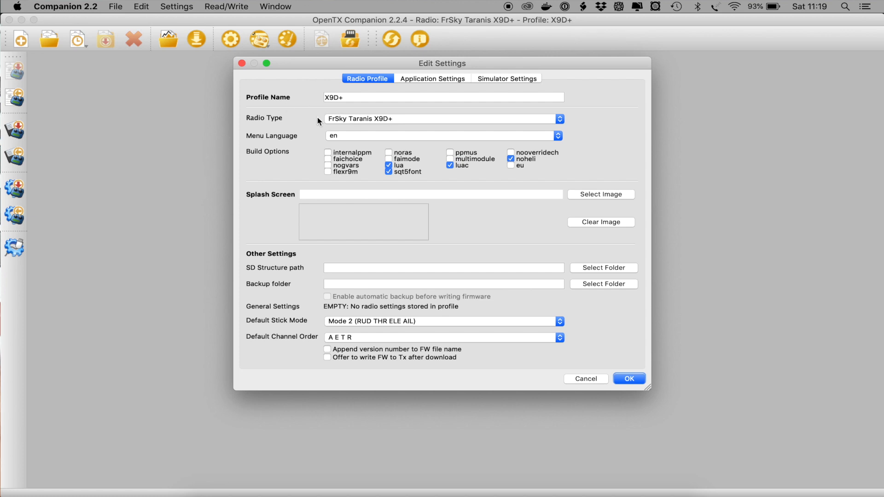
pyautogui.moveTo(356, 126)
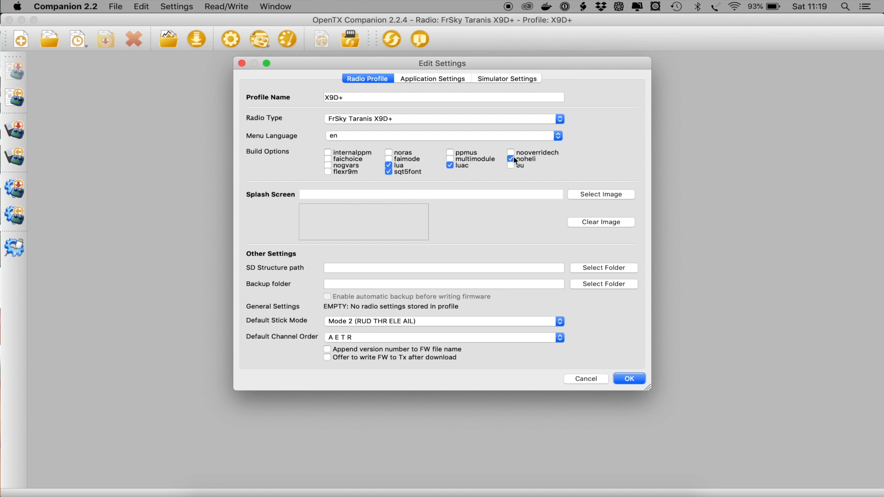
pyautogui.click(511, 159)
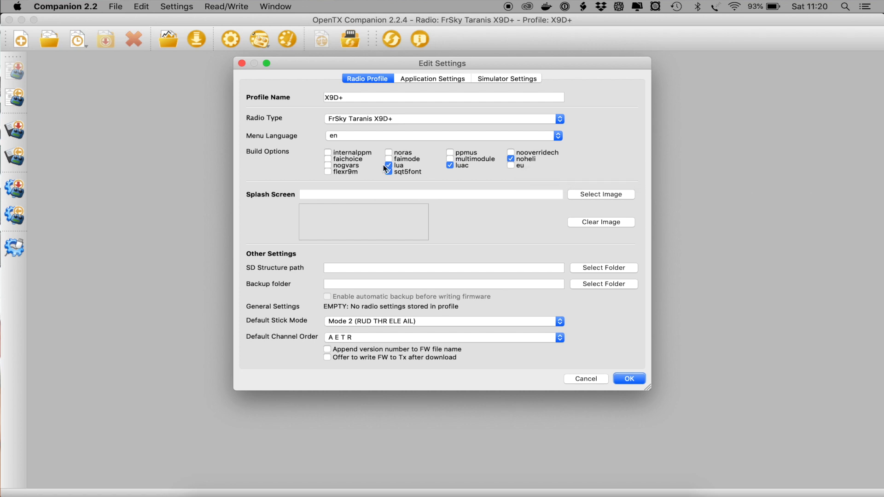
pyautogui.moveTo(388, 166)
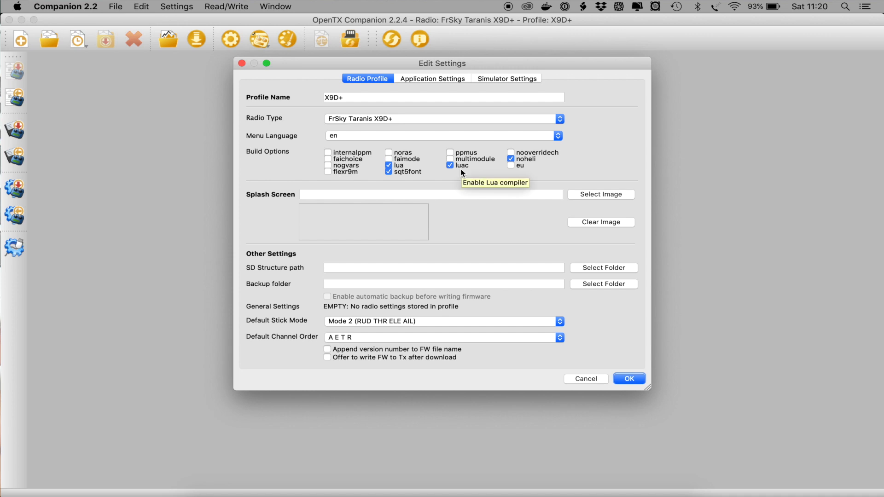
pyautogui.moveTo(459, 171)
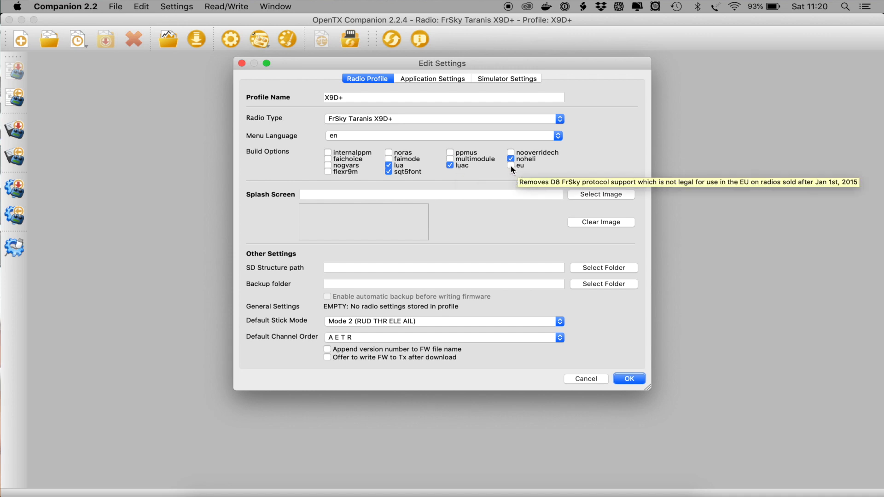
pyautogui.moveTo(406, 175)
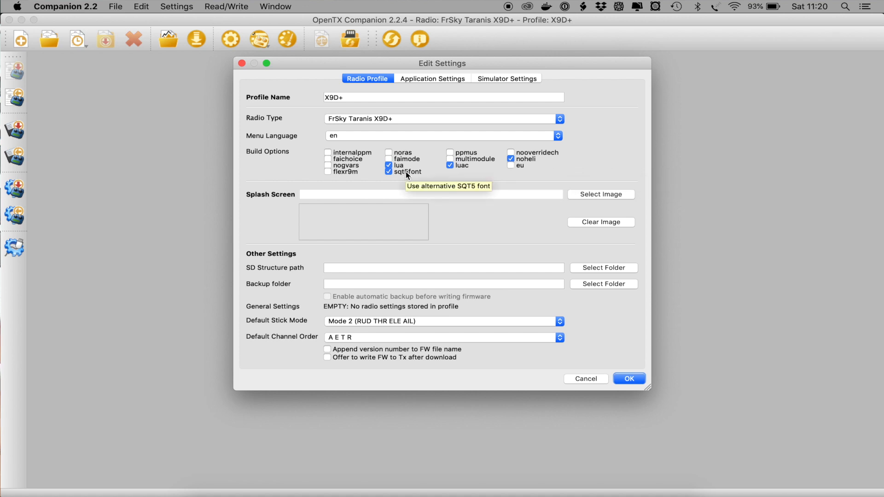
pyautogui.moveTo(401, 230)
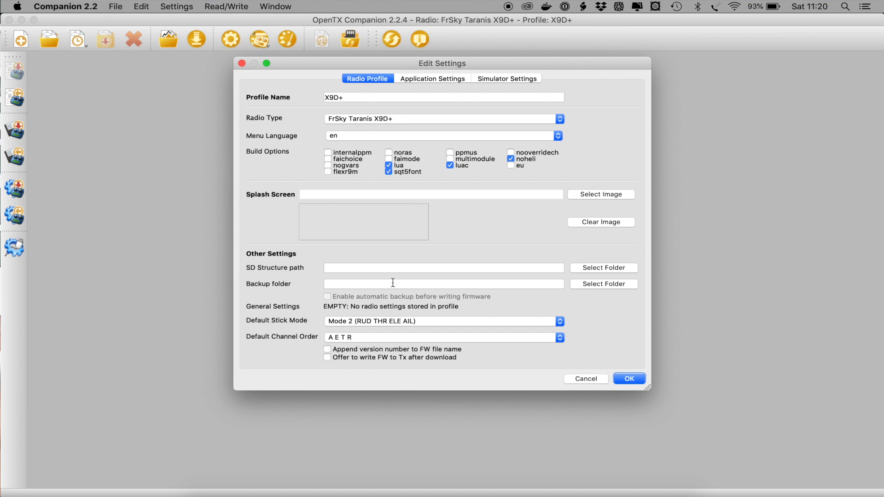
pyautogui.moveTo(370, 309)
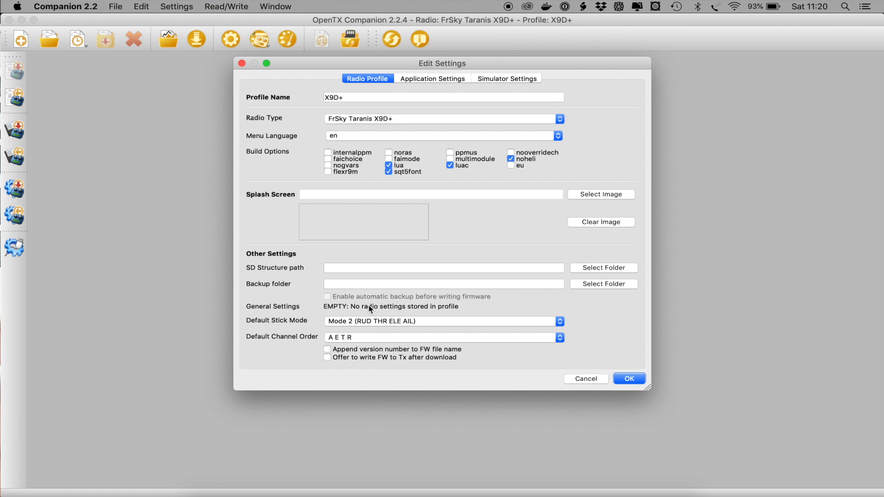
pyautogui.moveTo(307, 323)
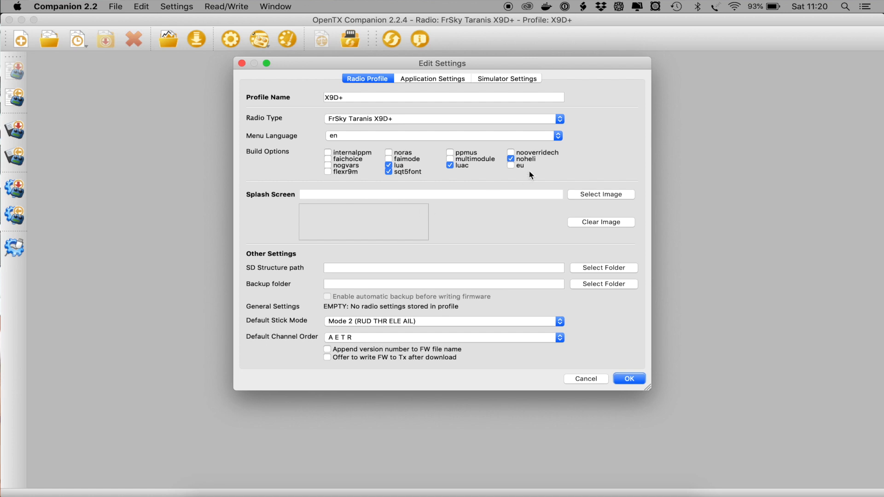
pyautogui.moveTo(516, 166)
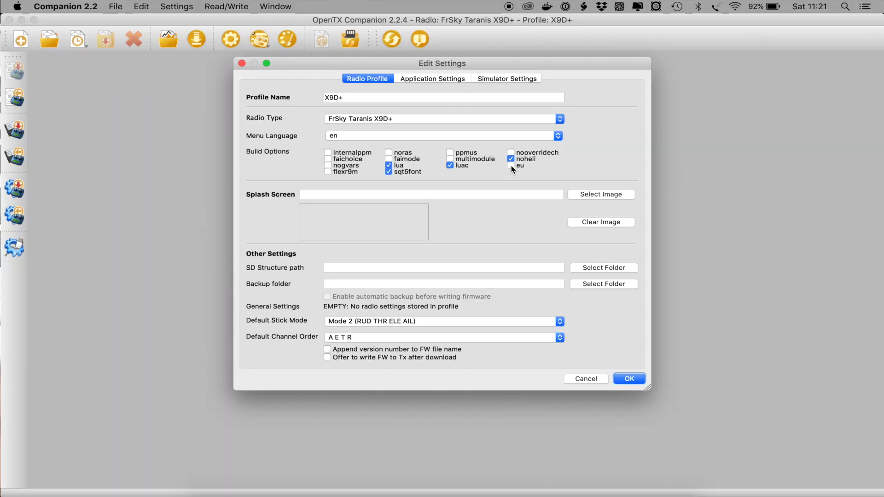
pyautogui.moveTo(511, 161)
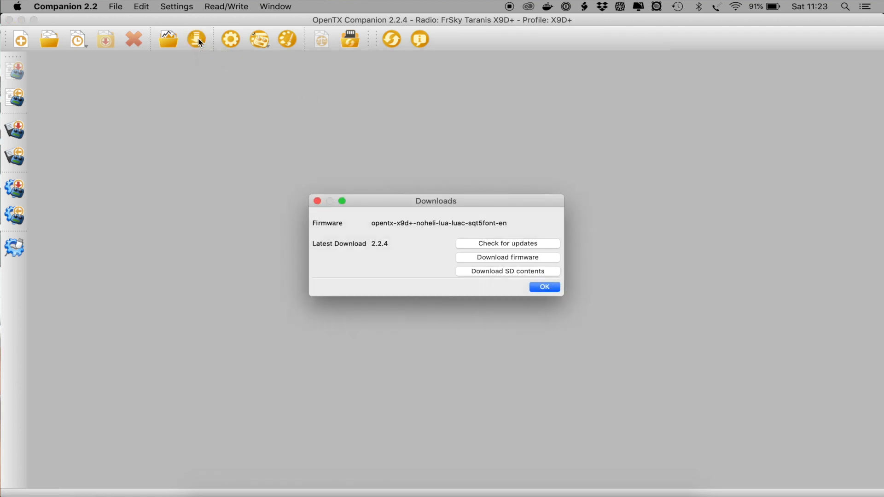
# Download the opentx-x9d+-noheli-lua-luac-sqt5font-en firmware and save it to the Transmitter folder
pyautogui.moveTo(435, 201); pyautogui.dragTo(402, 96)
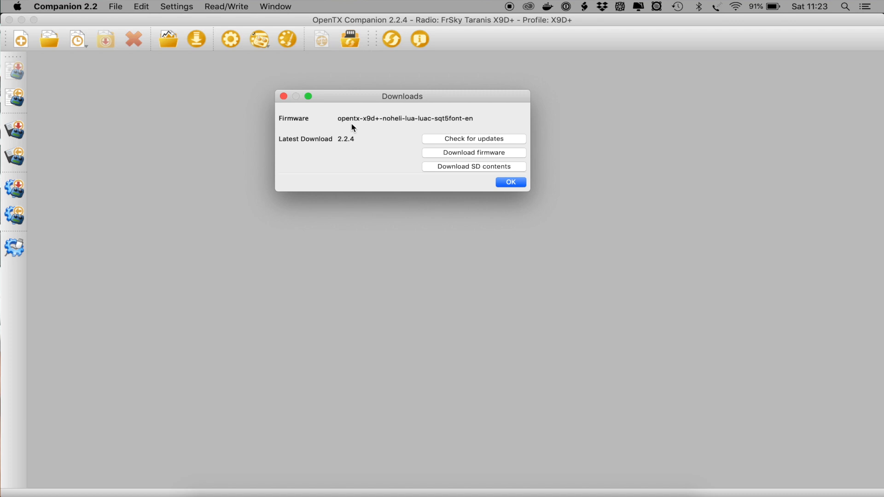
pyautogui.moveTo(396, 124)
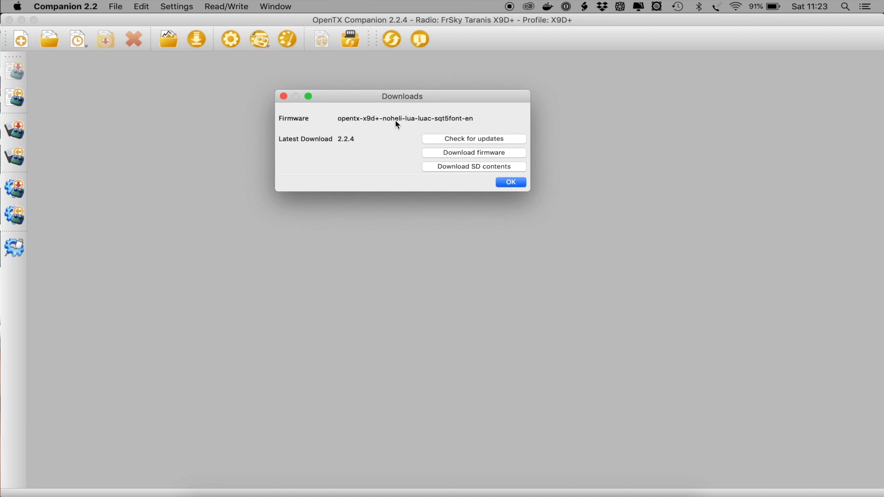
pyautogui.moveTo(450, 122)
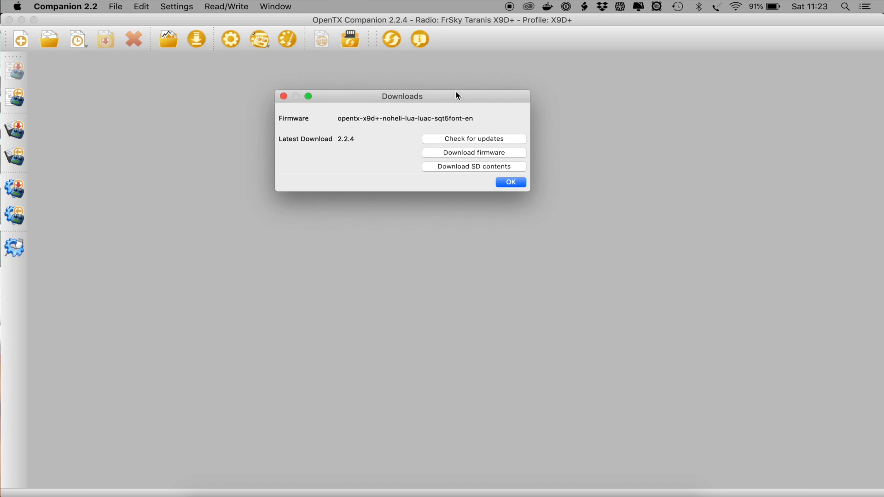
pyautogui.click(473, 152)
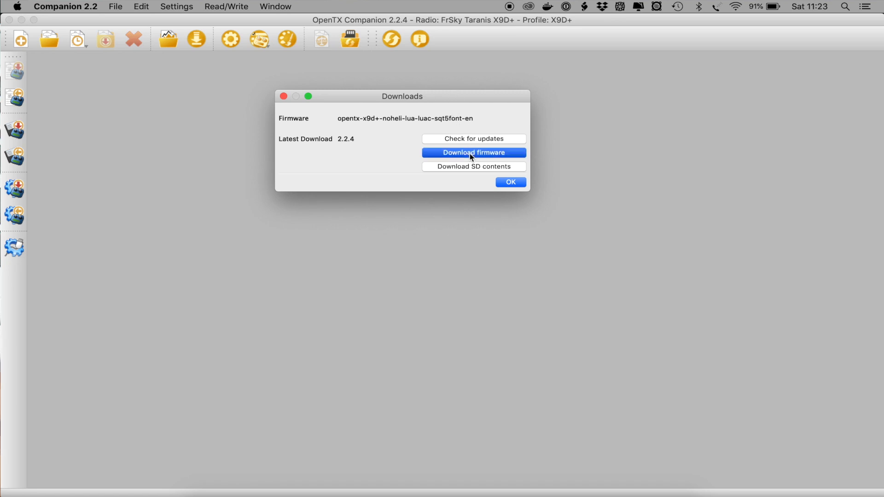
pyautogui.click(473, 153)
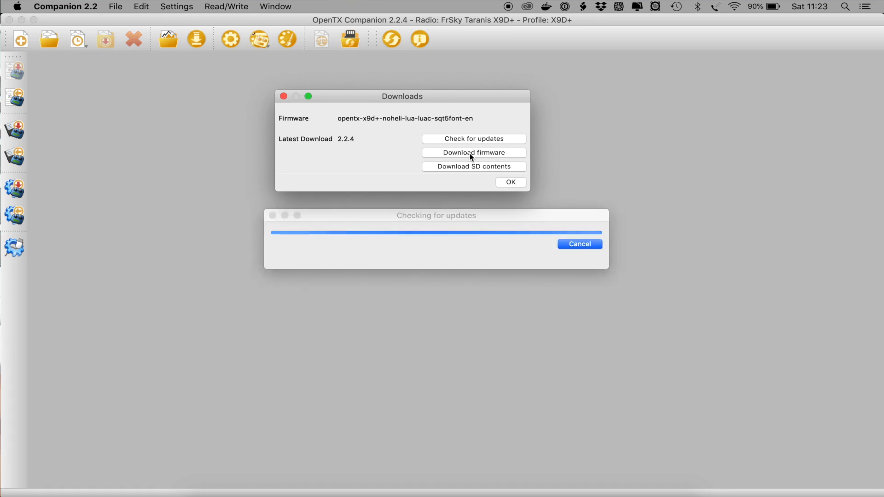
pyautogui.click(473, 153)
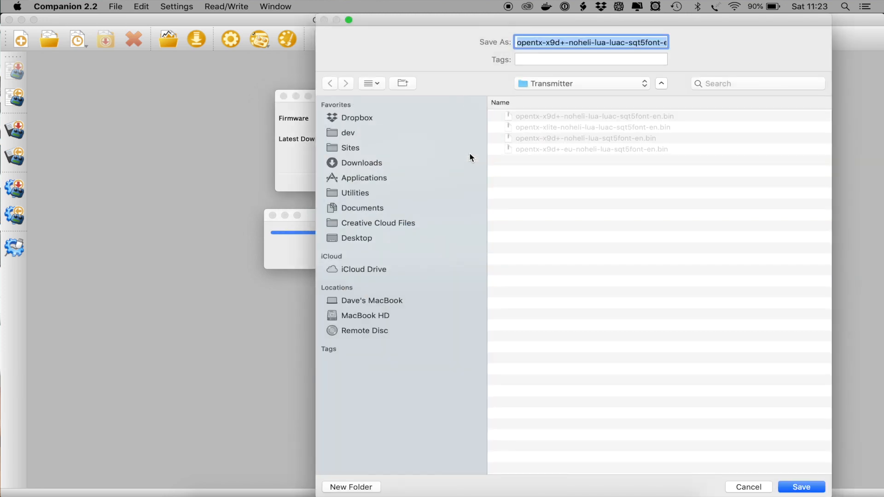
pyautogui.moveTo(538, 183)
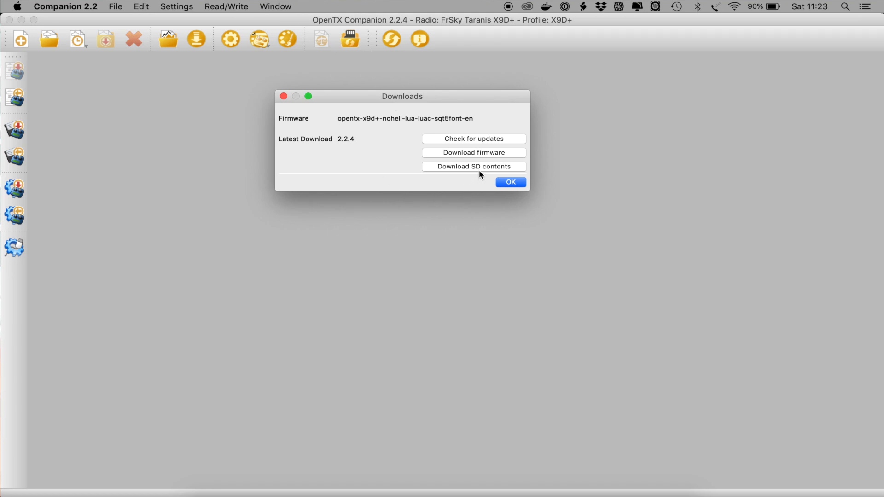
pyautogui.moveTo(472, 176)
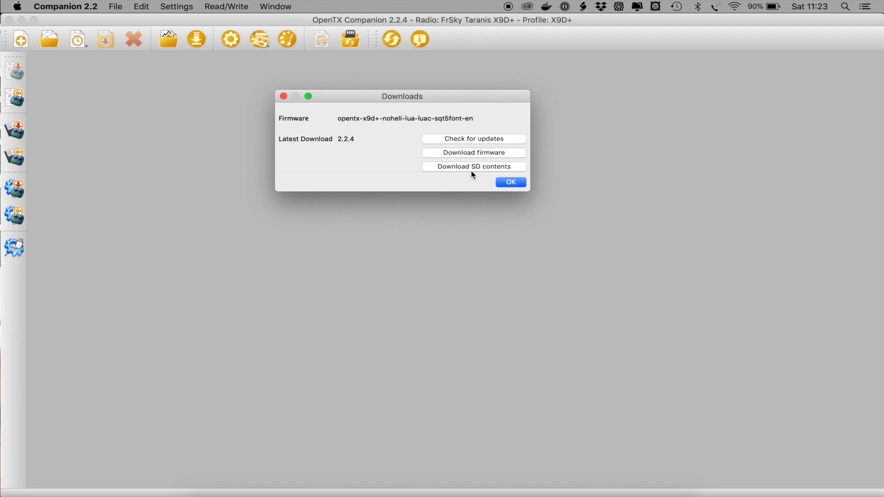
# Get the SD card contents package sdcard-taranis-x9-2.2V0021.zip from the Chrome index
pyautogui.click(474, 167)
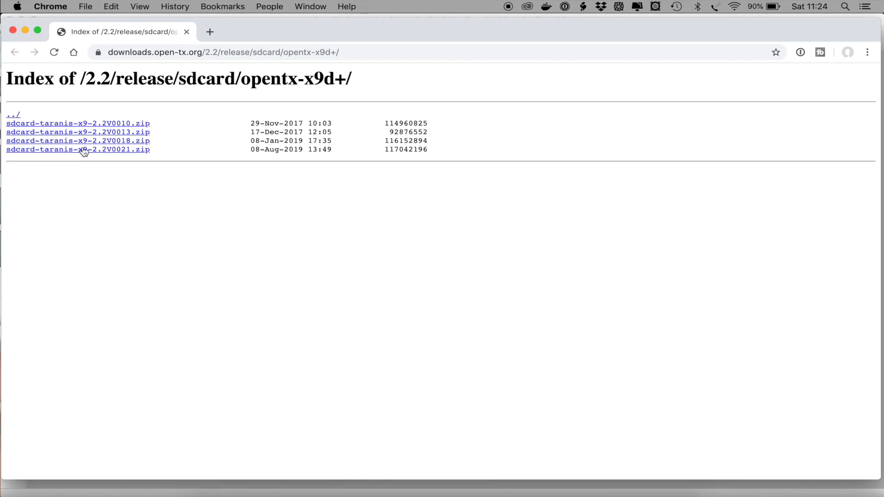
pyautogui.moveTo(78, 149)
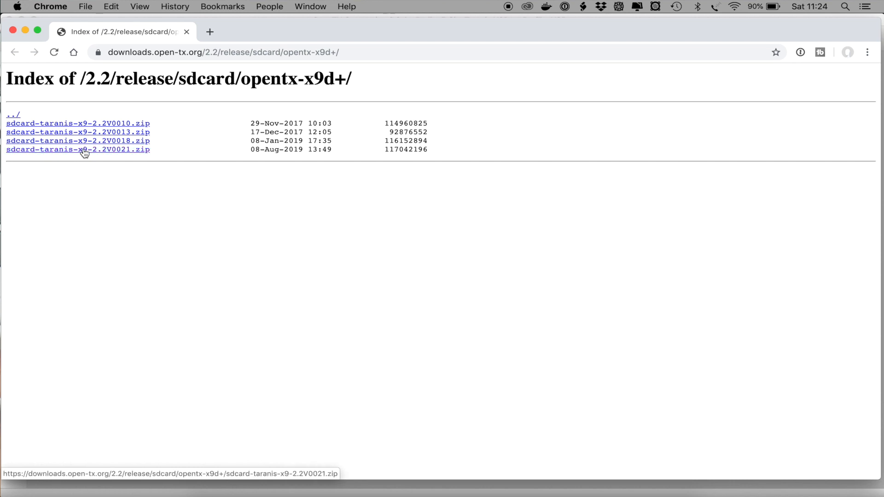
pyautogui.click(78, 150)
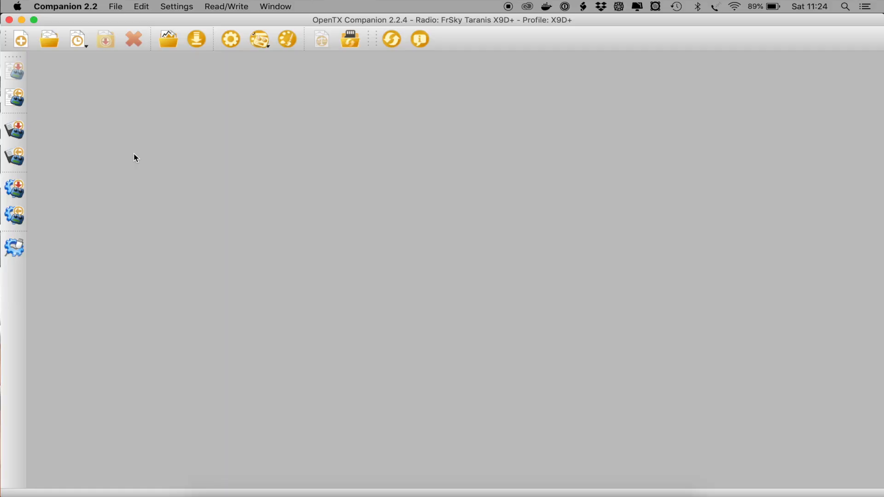
pyautogui.moveTo(70, 177)
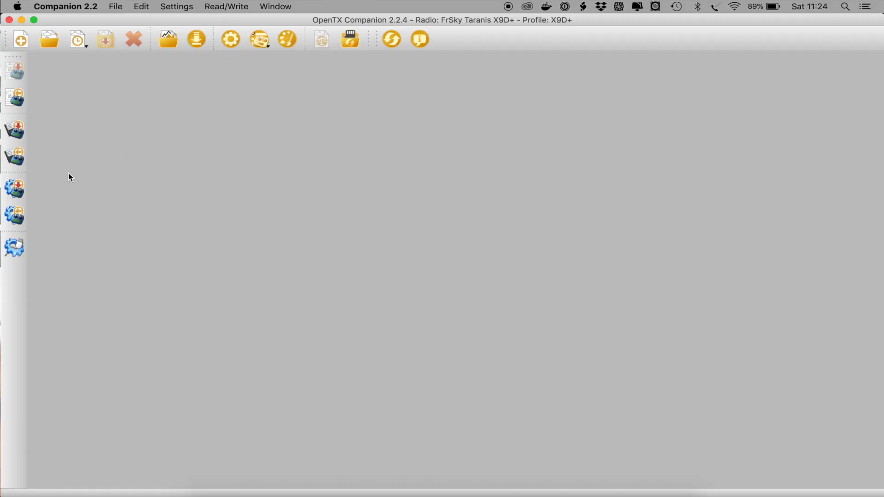
pyautogui.moveTo(14, 192)
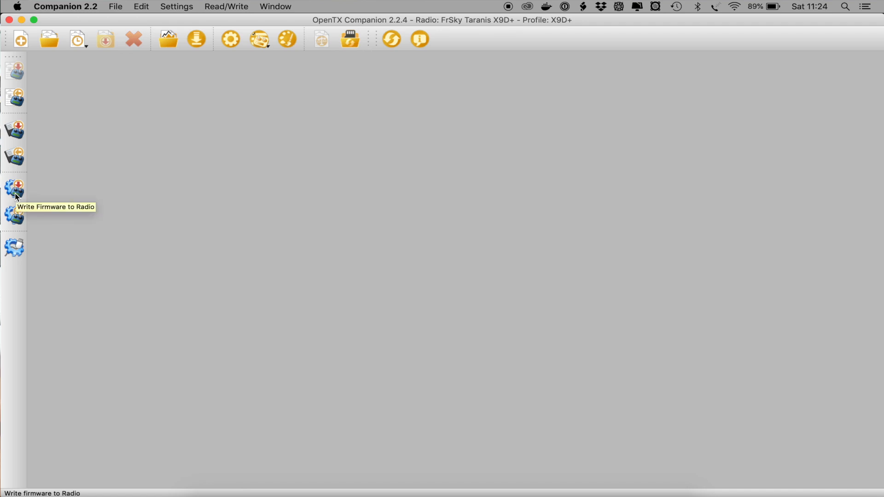
# Write the 2.2.4 firmware to the transmitter and dismiss the flashing log
pyautogui.click(14, 188)
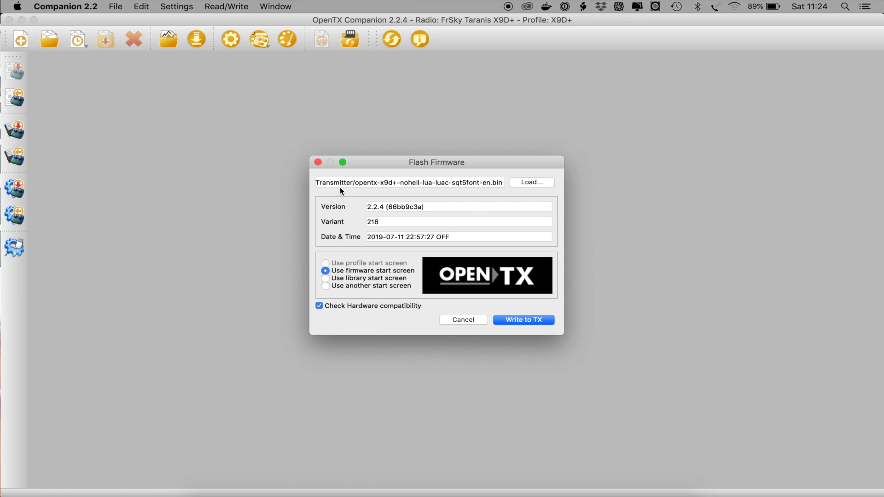
pyautogui.moveTo(455, 186)
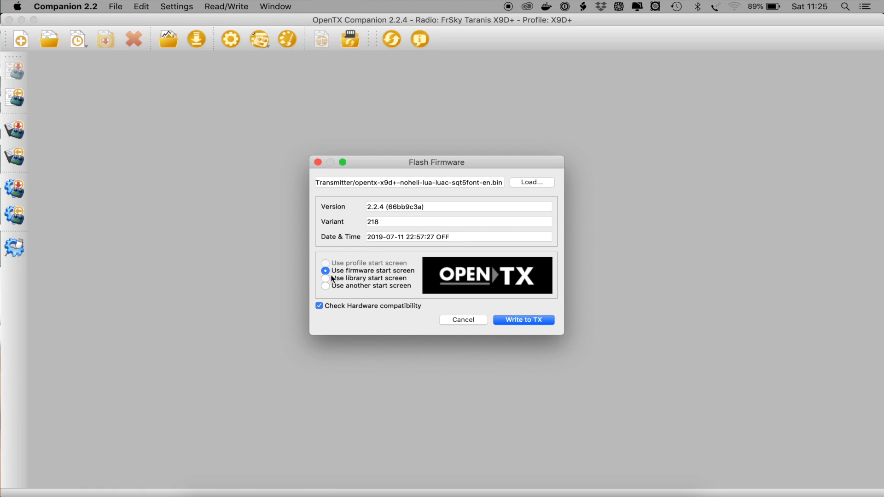
pyautogui.moveTo(523, 320)
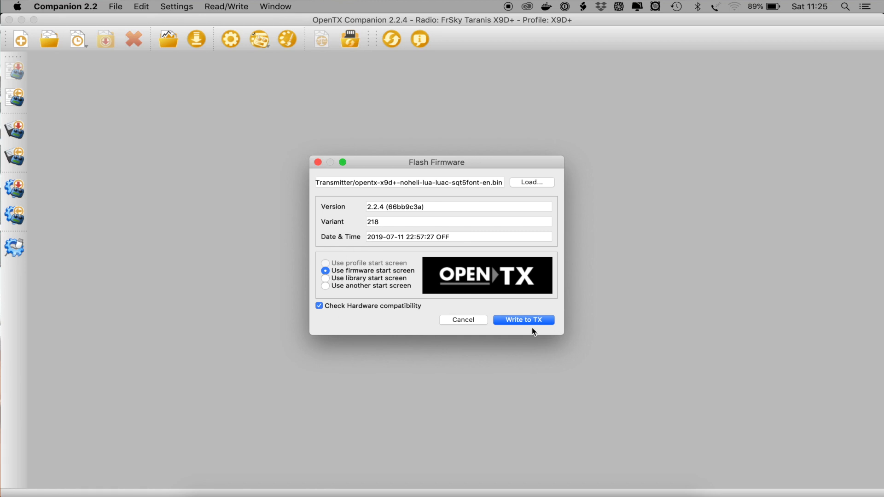
pyautogui.click(522, 319)
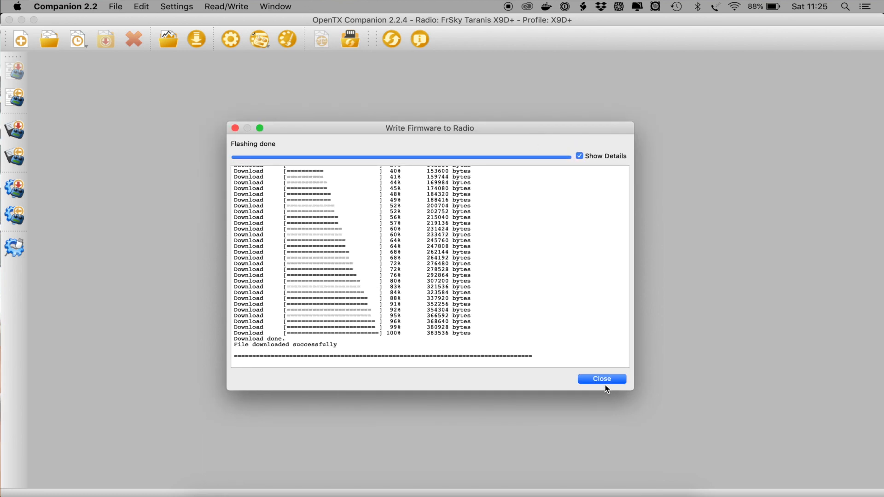
pyautogui.click(601, 378)
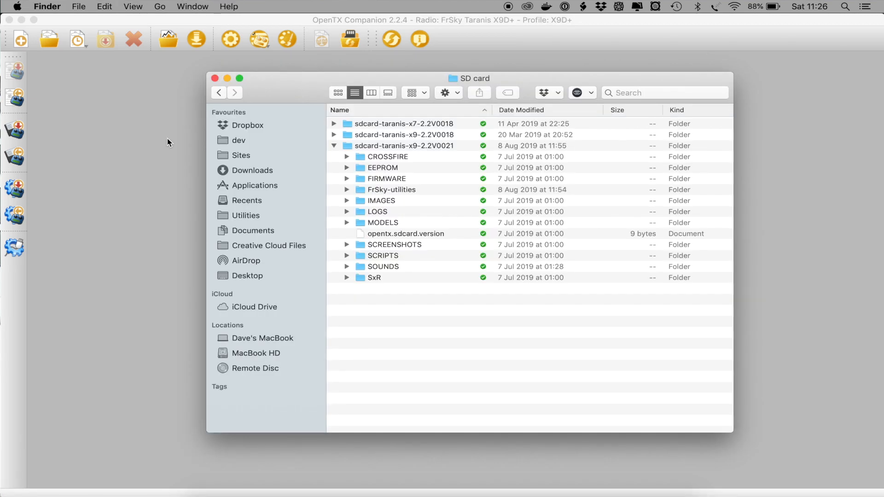
pyautogui.moveTo(392, 156)
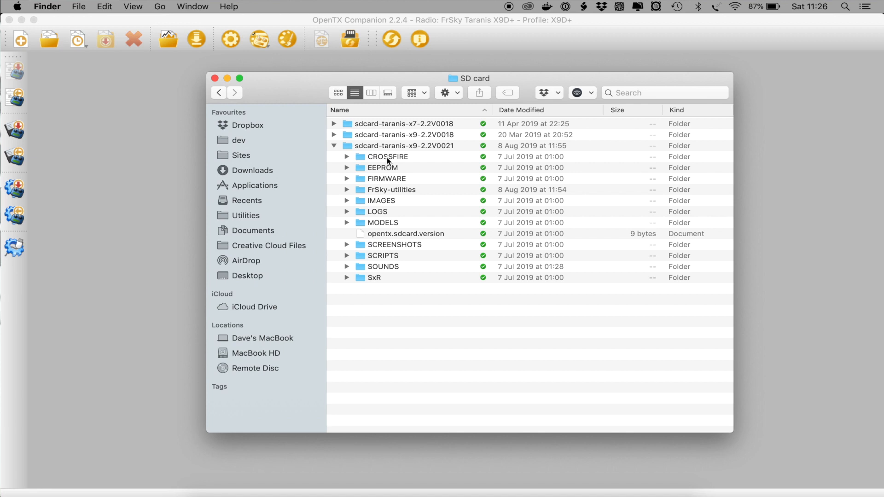
# Open the sdcard-taranis-x9-2.2V0021 folder in the SD card Finder window
pyautogui.click(387, 157)
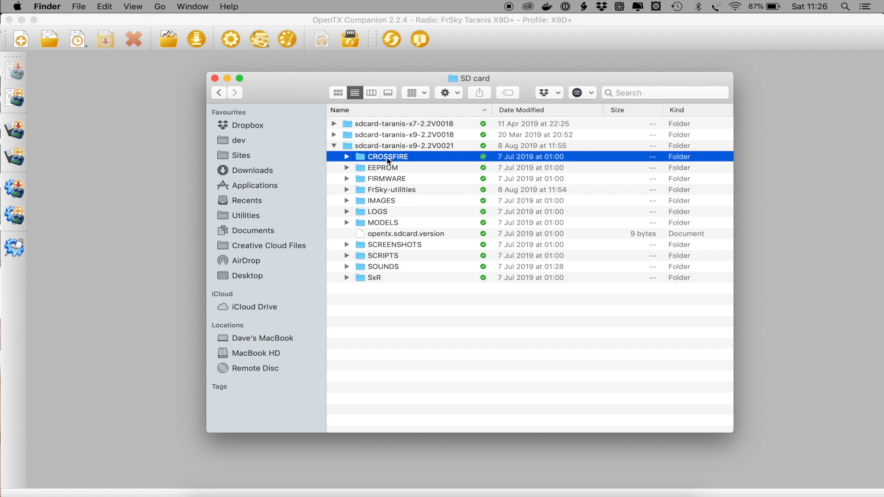
pyautogui.doubleClick(404, 145)
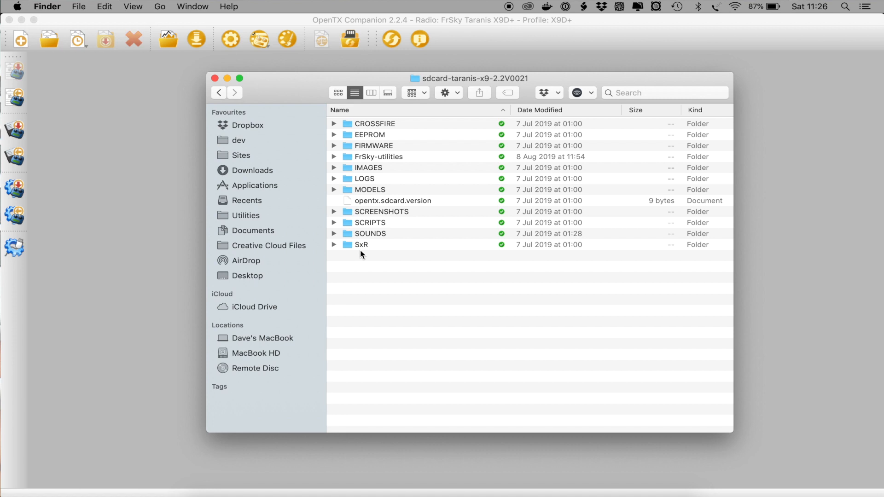
pyautogui.moveTo(208, 72)
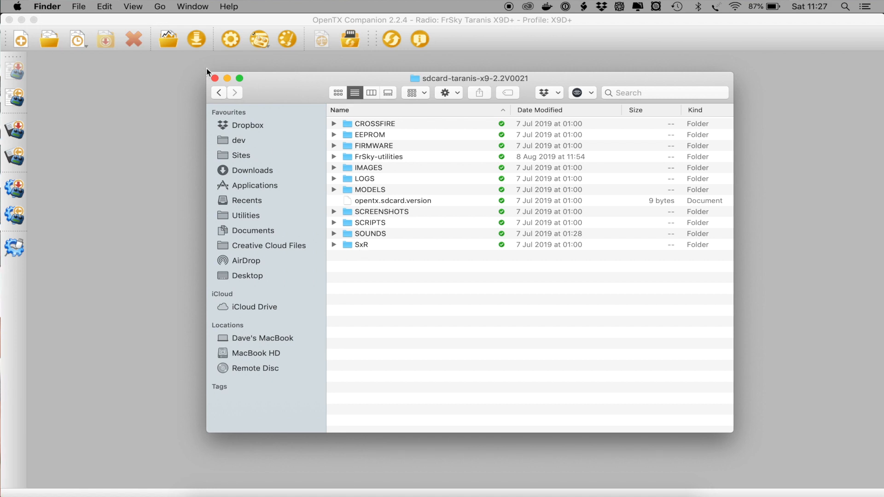